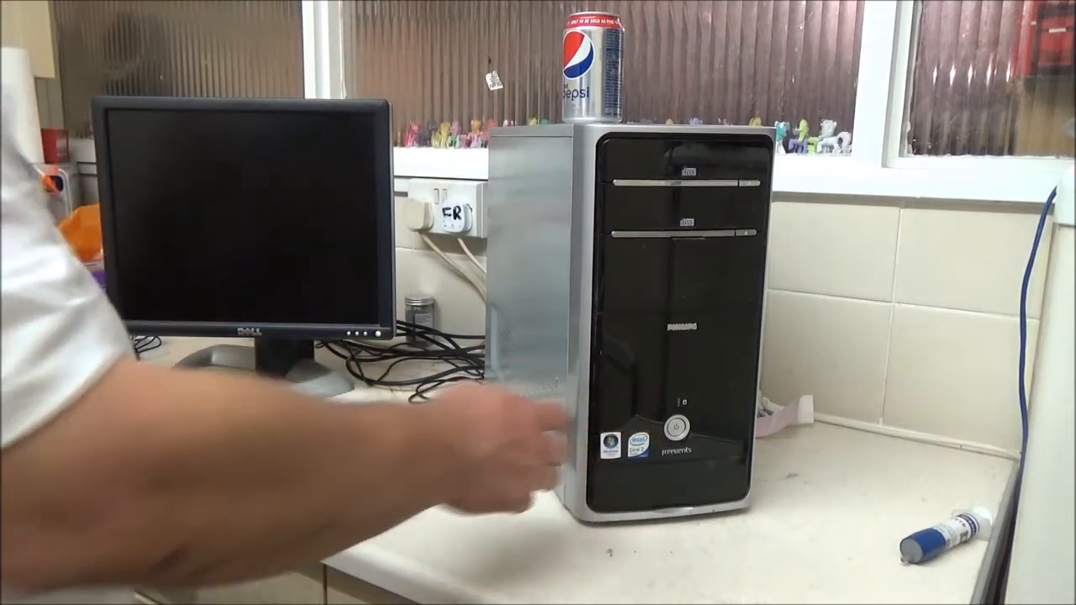
Press the Philips tower's power button to boot the reassembled PC into the Vista desktop
{"action": "left_click", "coordinate": [681, 426]}
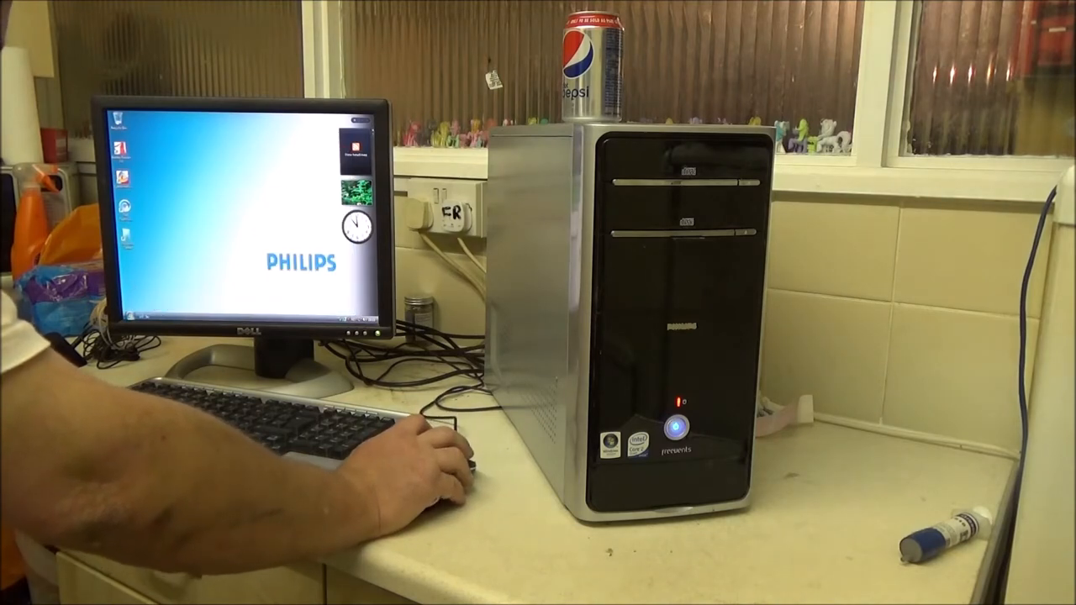
{"action": "mouse_move", "coordinate": [446, 471]}
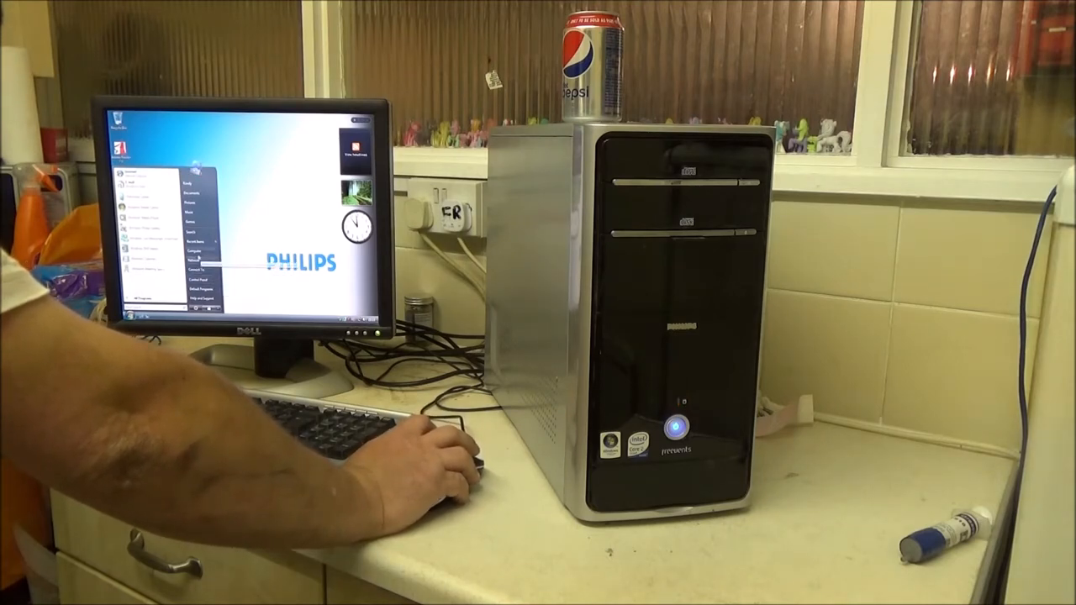
{"action": "left_click", "coordinate": [193, 252]}
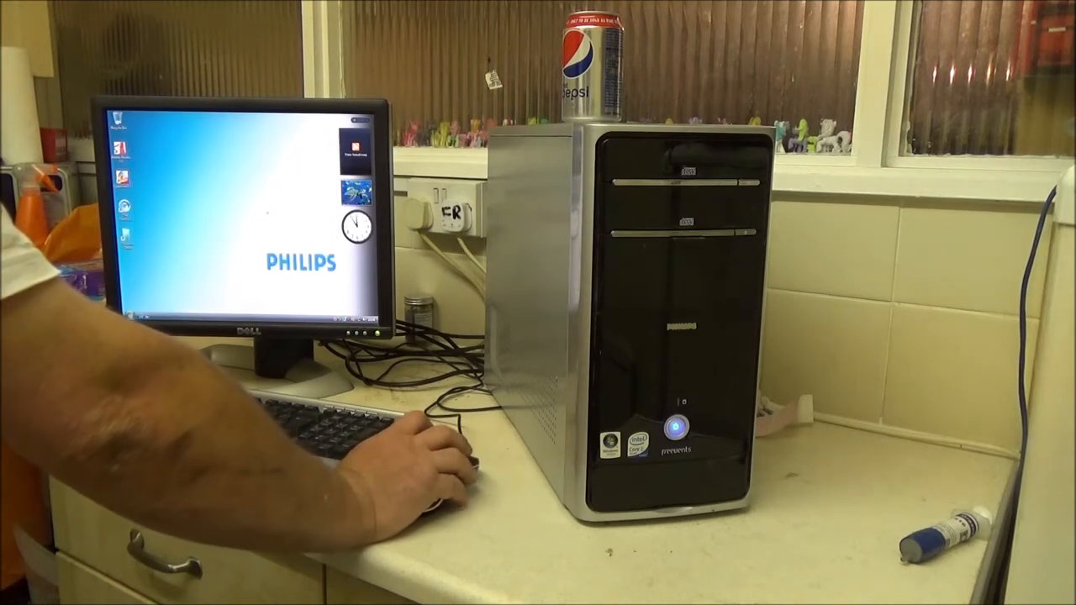
{"action": "mouse_move", "coordinate": [446, 471]}
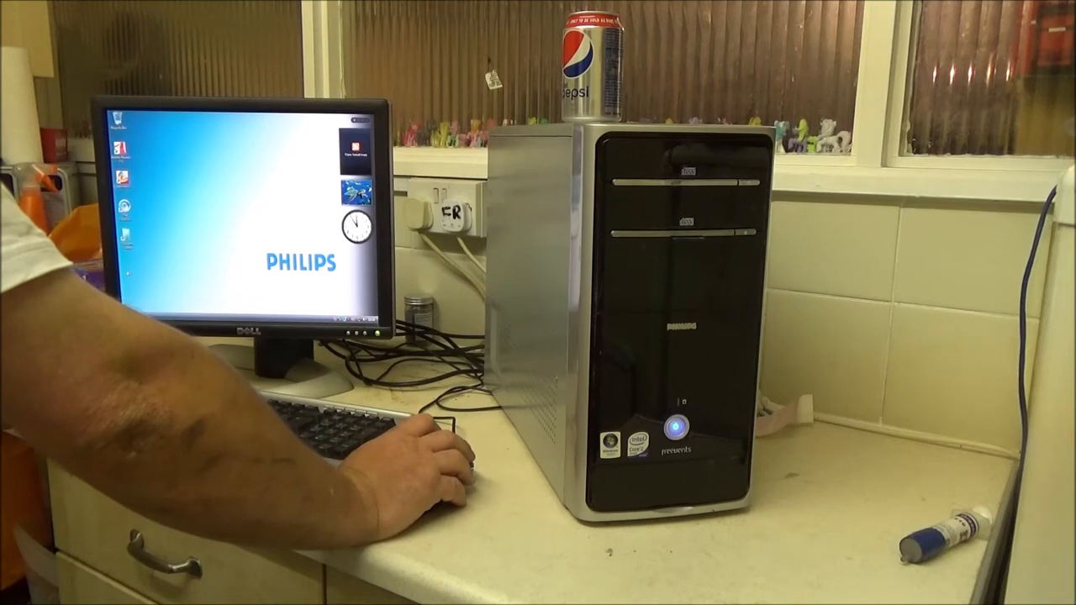